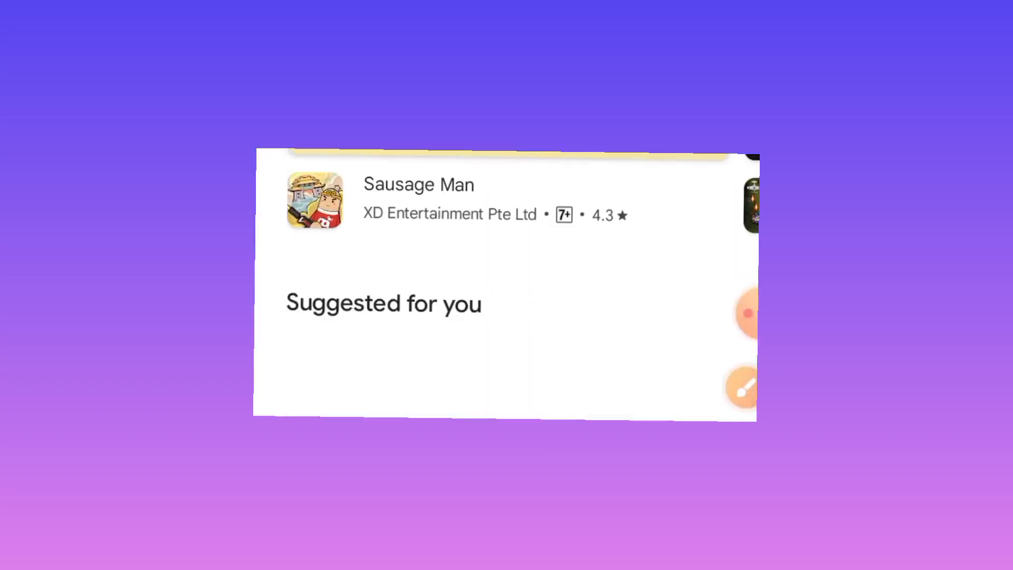
- Open the Play Store search page showing recent searches
{"action": "left_click", "coordinate": [456, 168]}
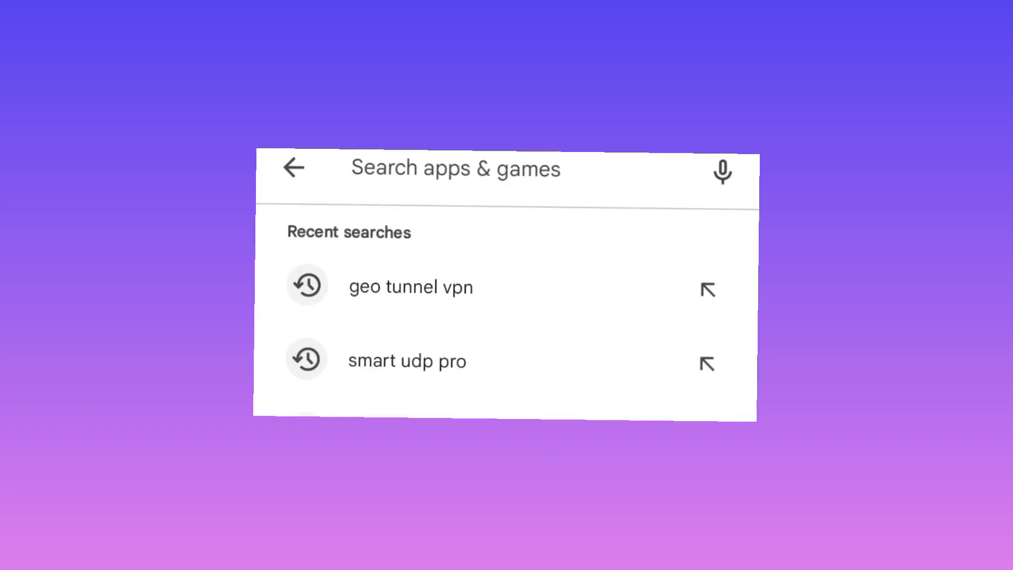
- Search the Play Store for 'geo tunnel vpn'
{"action": "type", "text": "g"}
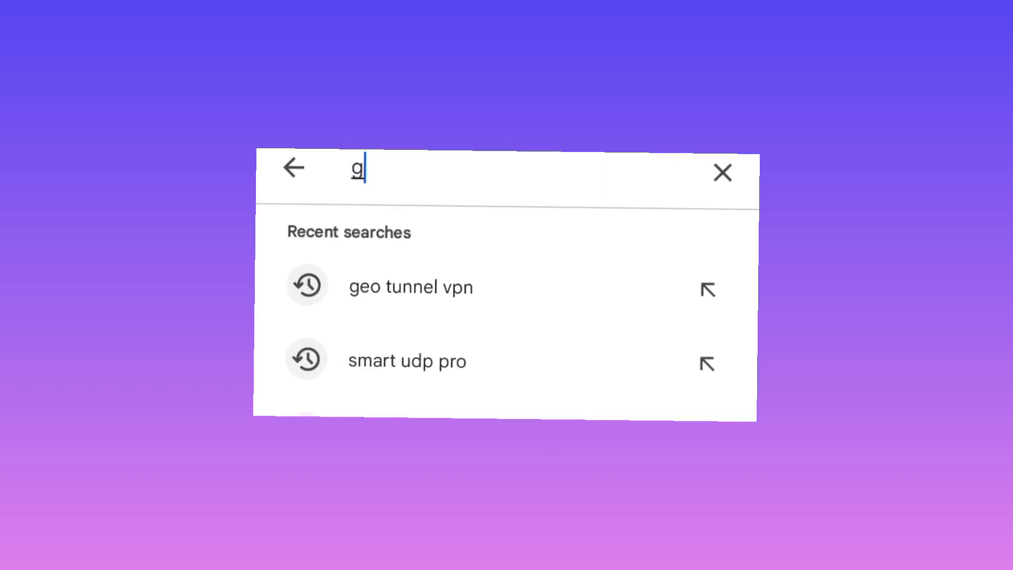
{"action": "type", "text": "eo"}
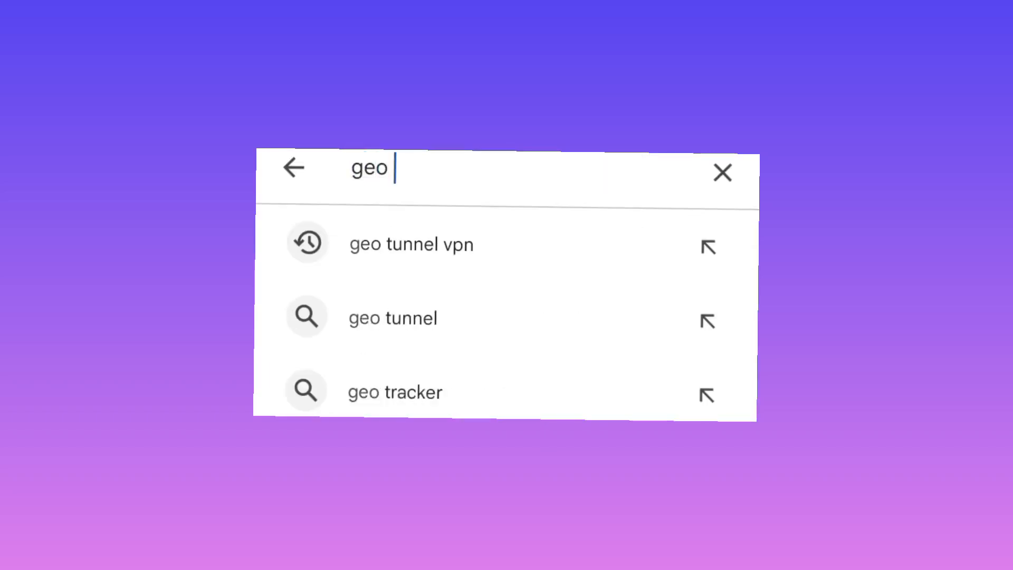
{"action": "type", "text": "tunnel vpn"}
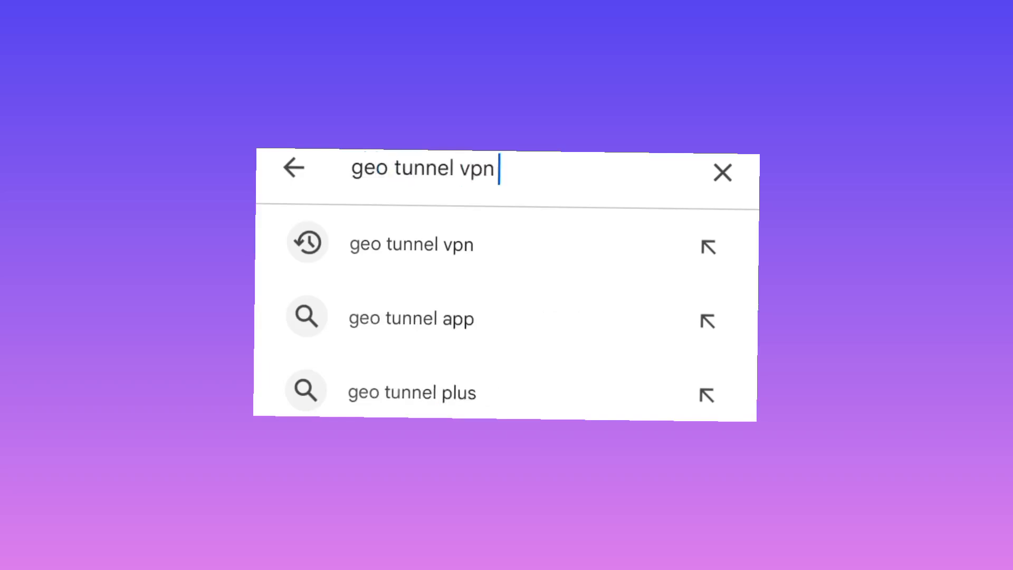
{"action": "left_click", "coordinate": [411, 244]}
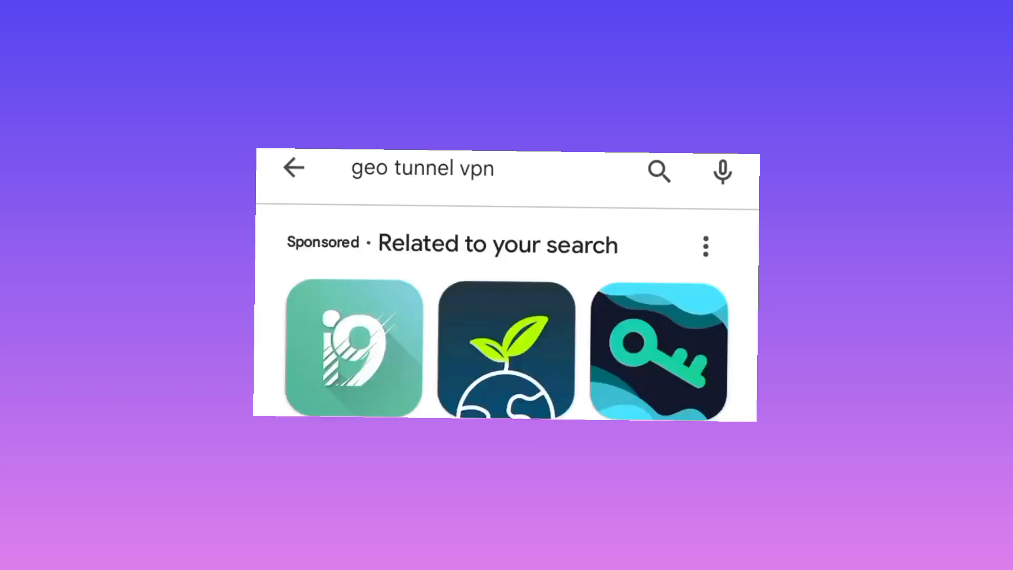
- Scroll the results to find the Geo Tunnel listing by Art Of Tunnel
{"action": "scroll", "scroll_direction": "down", "scroll_amount": 3}
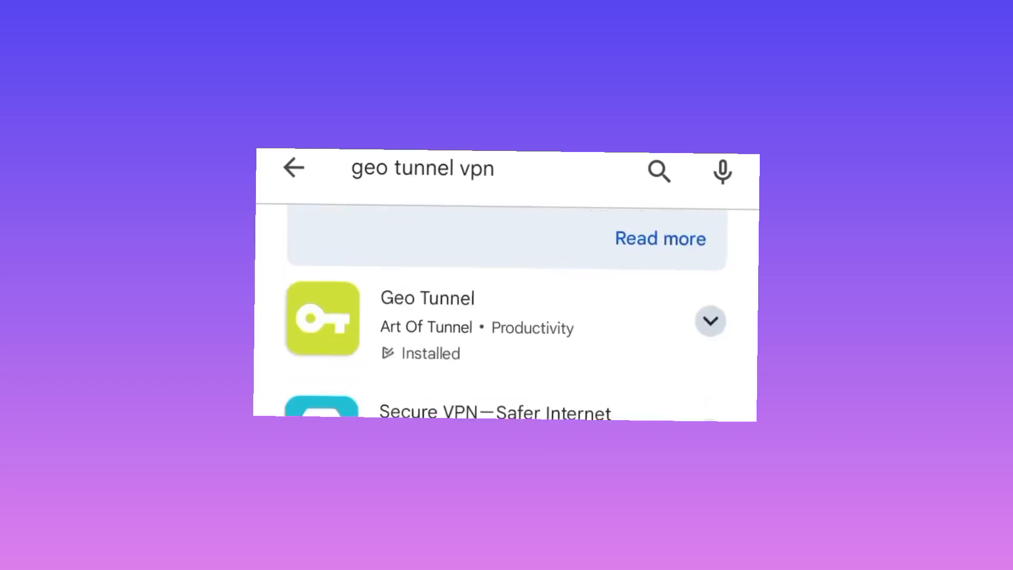
{"action": "scroll", "scroll_direction": "up", "scroll_amount": 3}
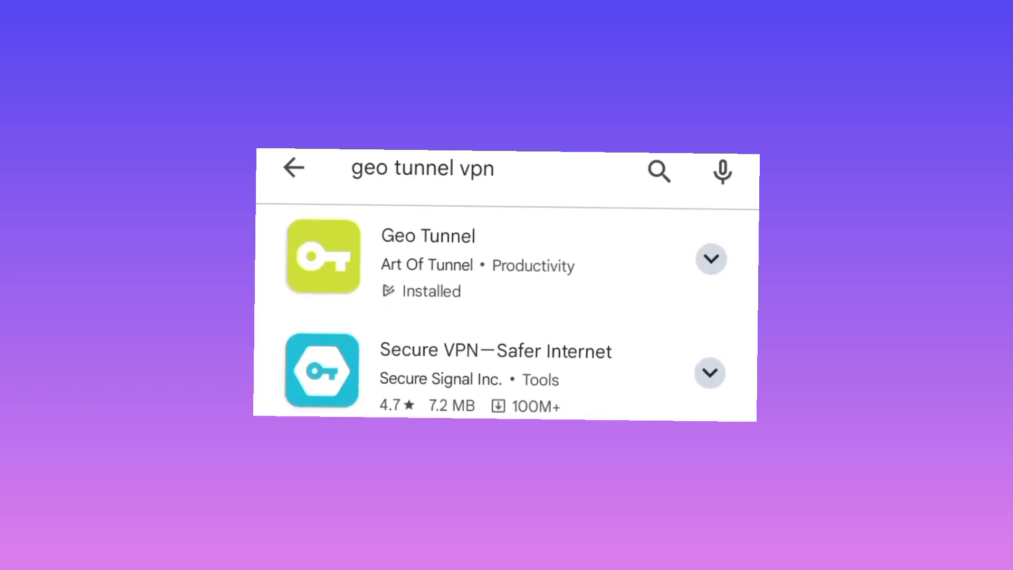
{"action": "mouse_move", "coordinate": [399, 276]}
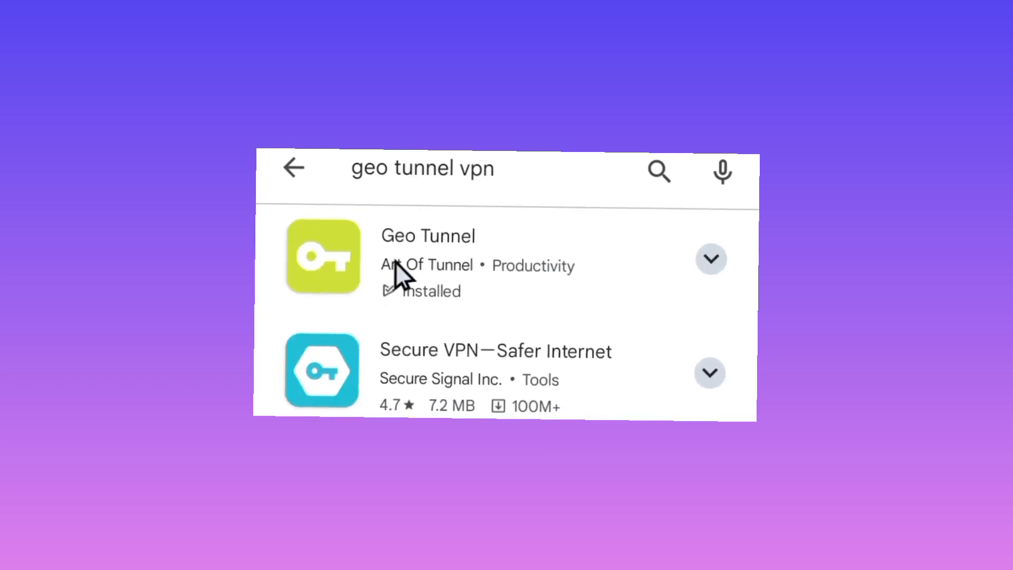
{"action": "mouse_move", "coordinate": [449, 268]}
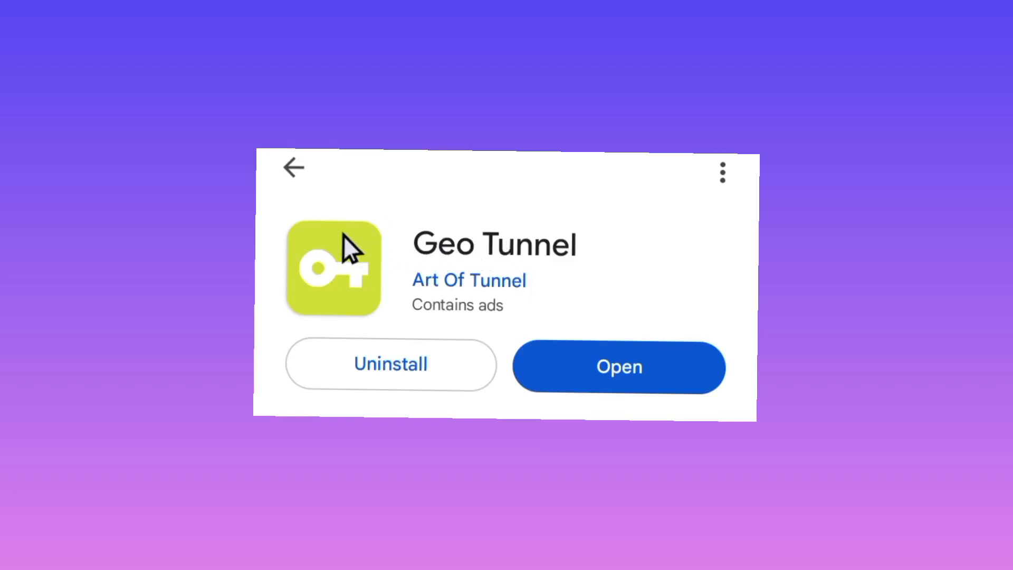
{"action": "mouse_move", "coordinate": [612, 372]}
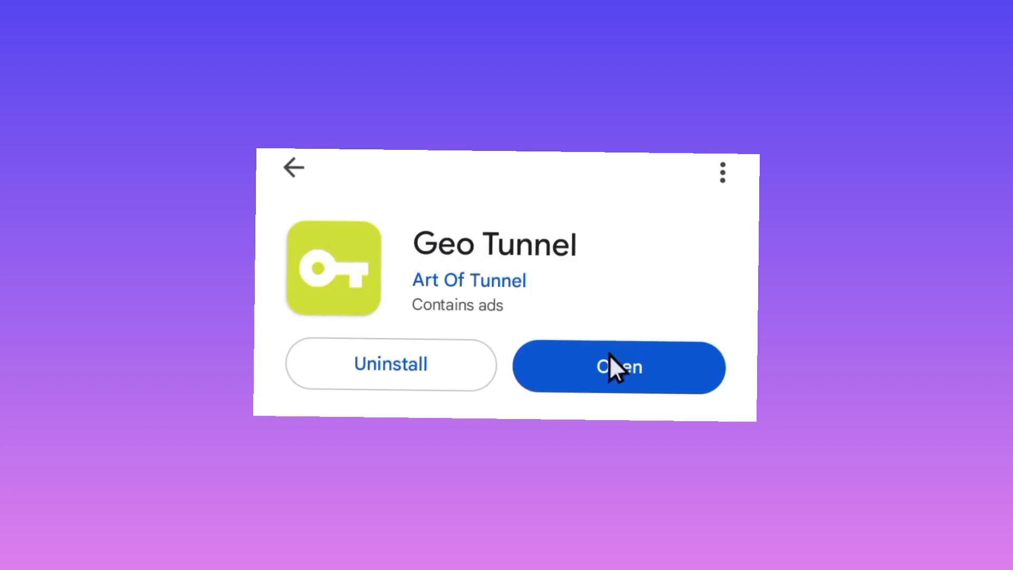
{"action": "mouse_move", "coordinate": [633, 365]}
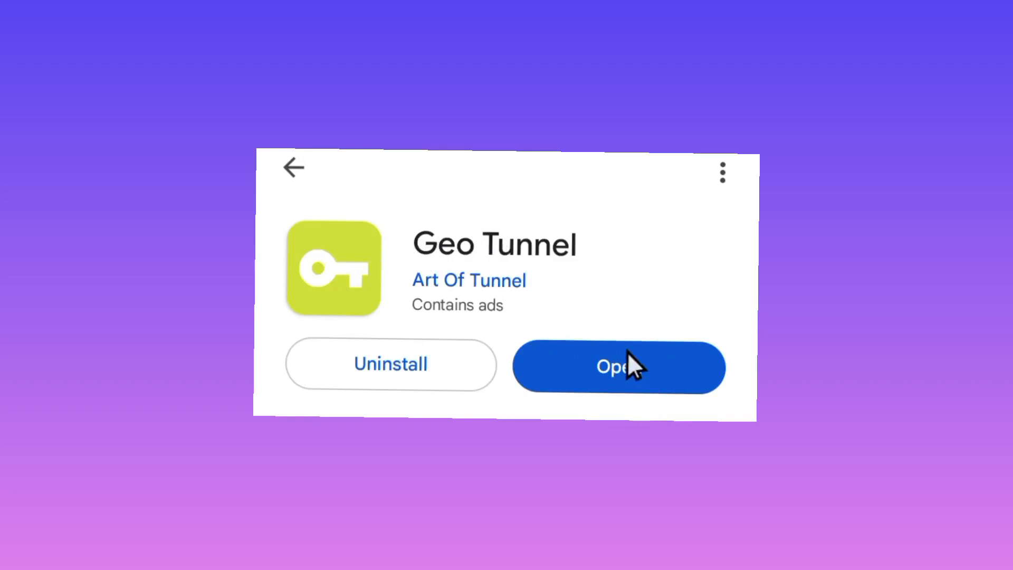
{"action": "mouse_move", "coordinate": [591, 371]}
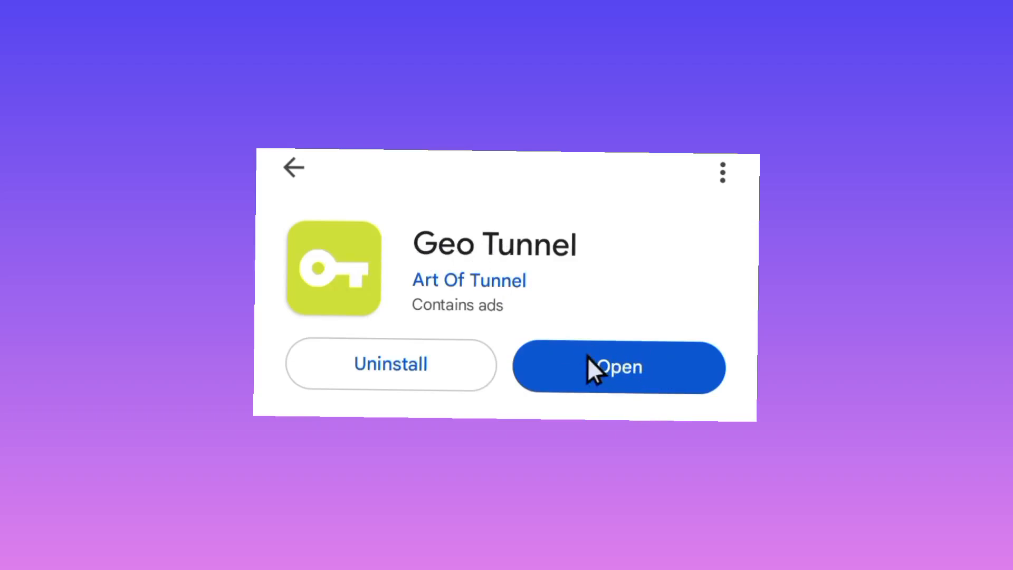
- Launch the installed Geo Tunnel app from its store page
{"action": "left_click", "coordinate": [618, 368]}
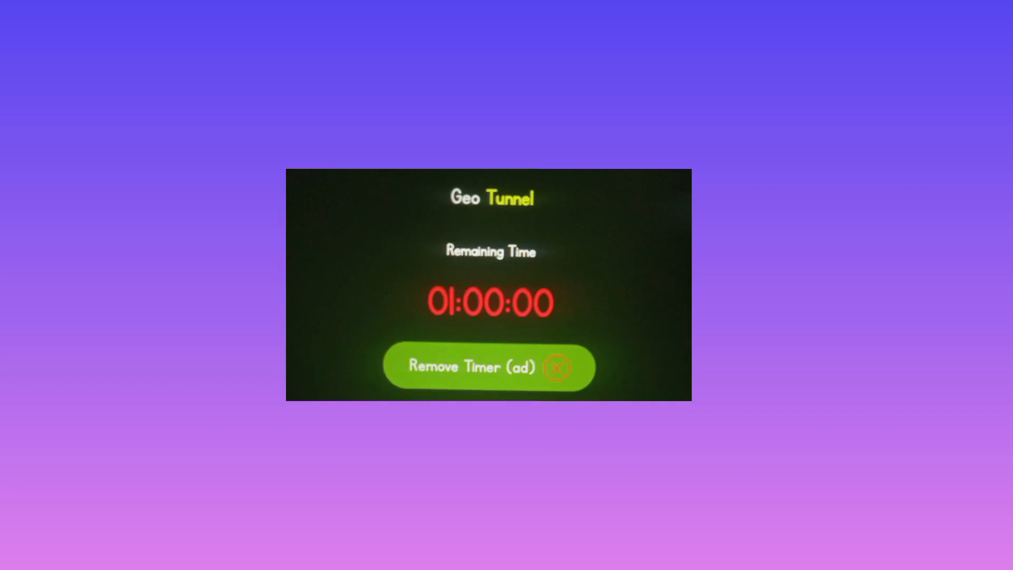
- Bring up Geo Tunnel's power button screen to start the VPN connection
{"action": "left_click", "coordinate": [488, 366]}
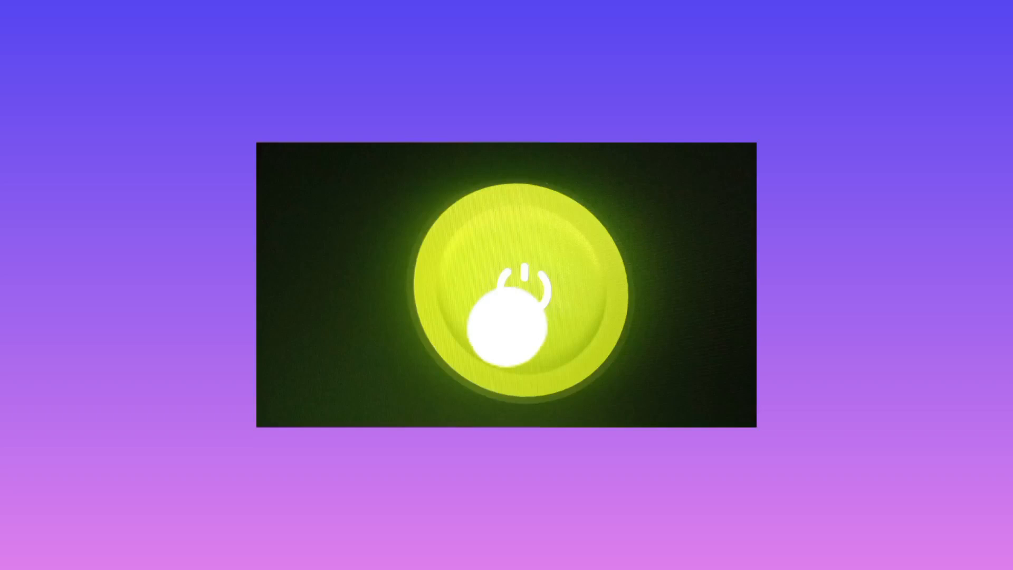